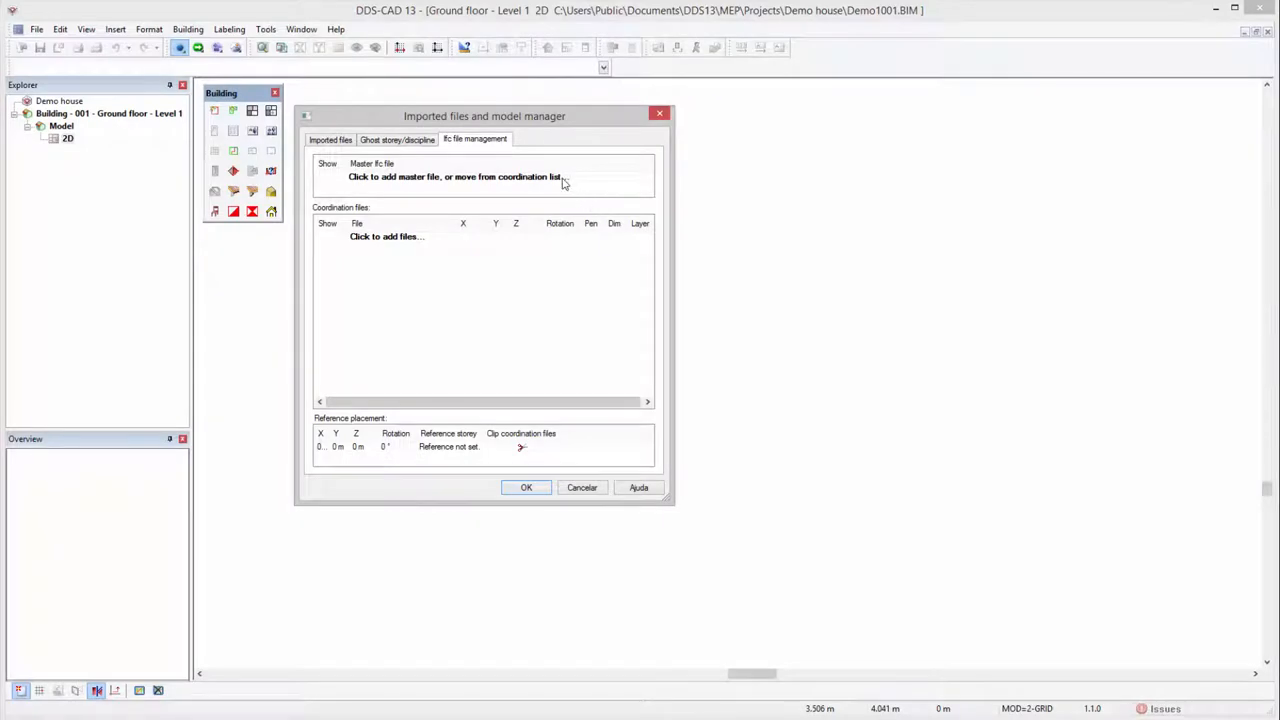
Step: Load the house IFC as master file, importing all four storeys
left_click(443, 177)
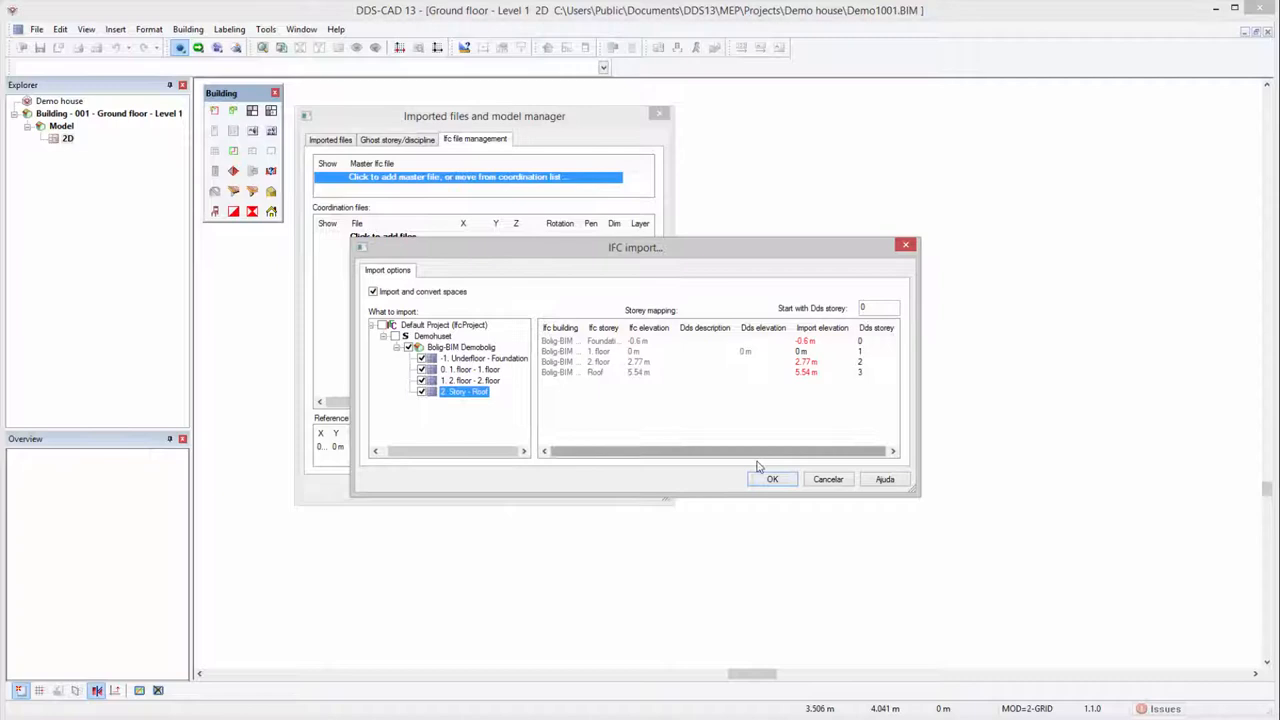
left_click(772, 479)
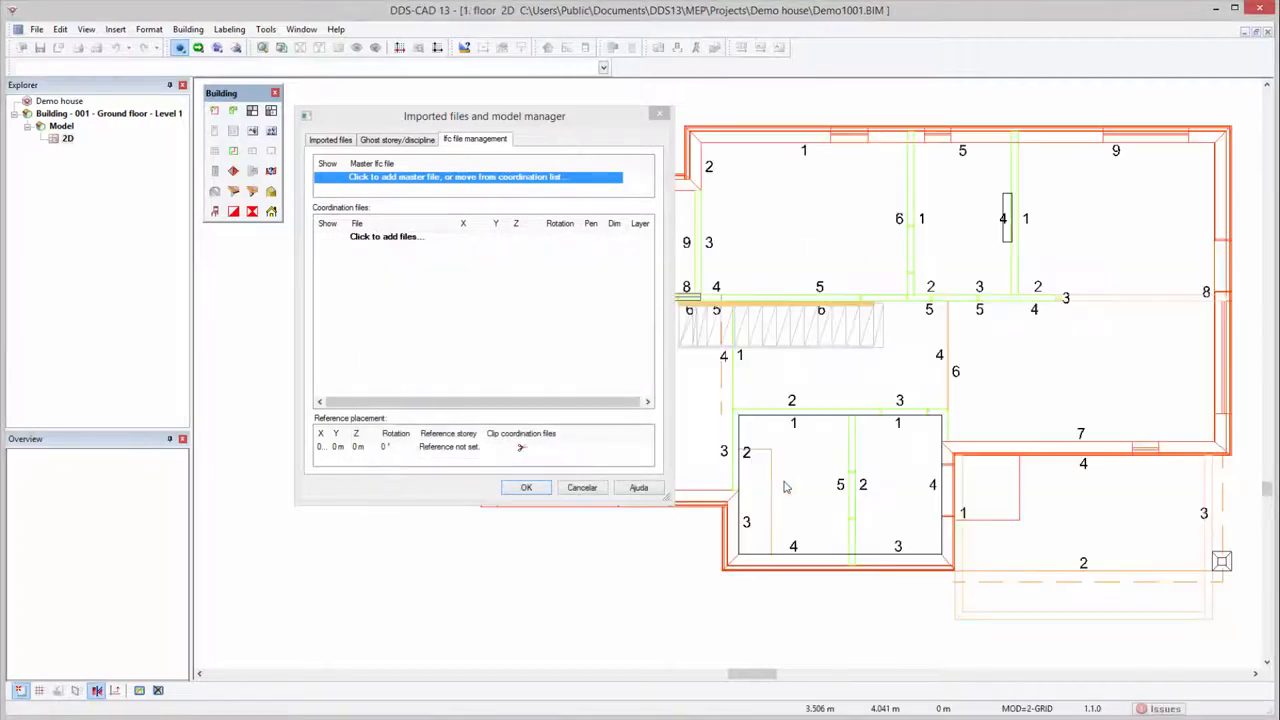
Step: Switch to 3D view and add RIB.ifc as a coordination file
left_click(473, 177)
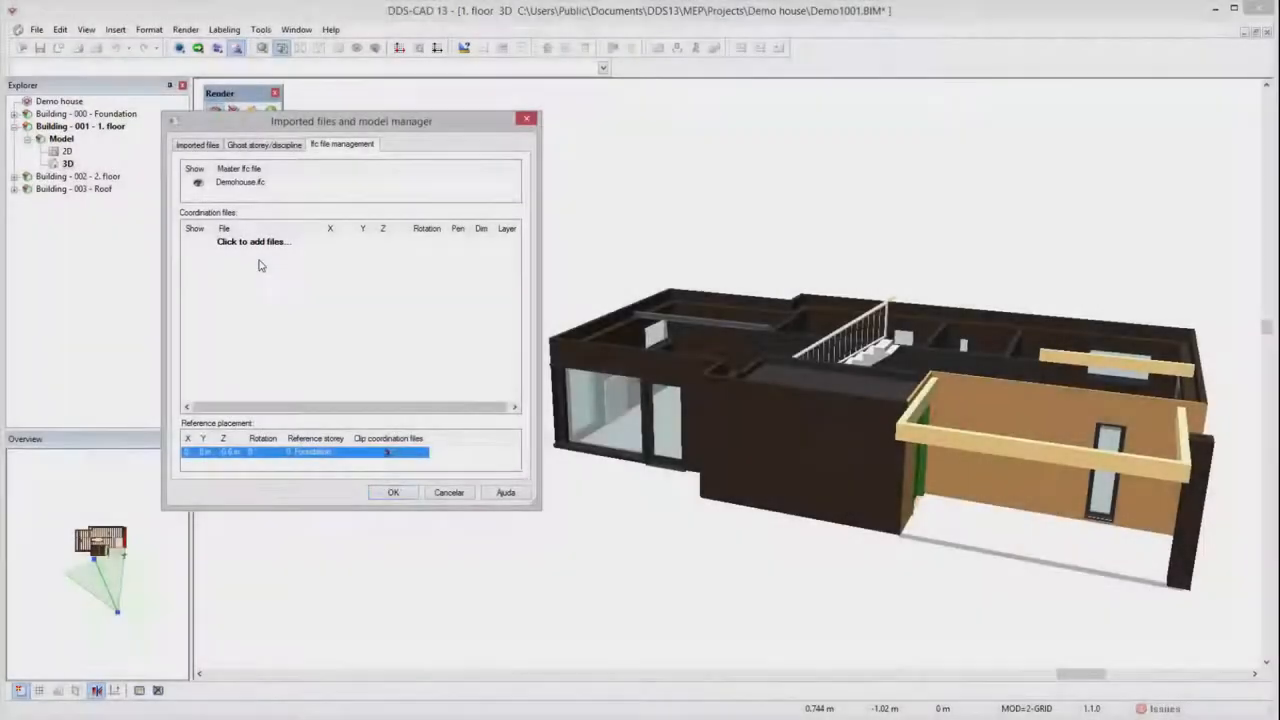
left_click(252, 242)
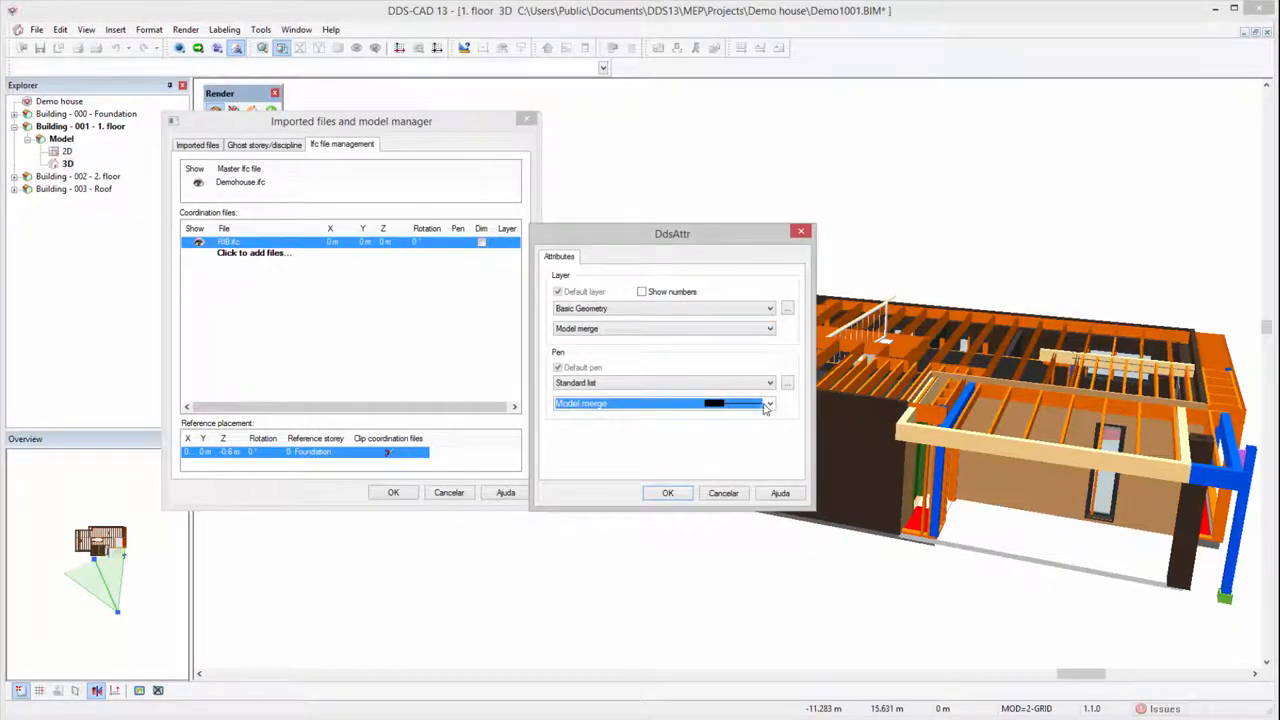
Step: Set the RIB.ifc pen to 004 Green in DdsAttr
left_click(769, 403)
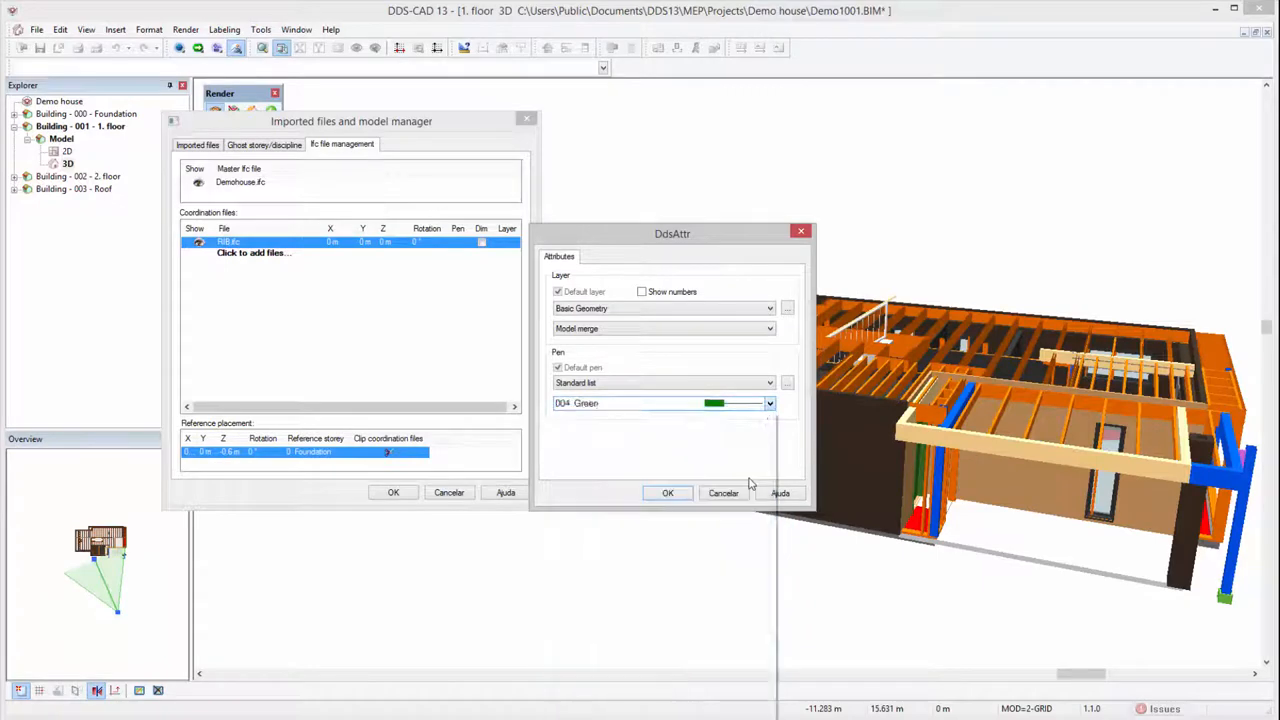
left_click(668, 493)
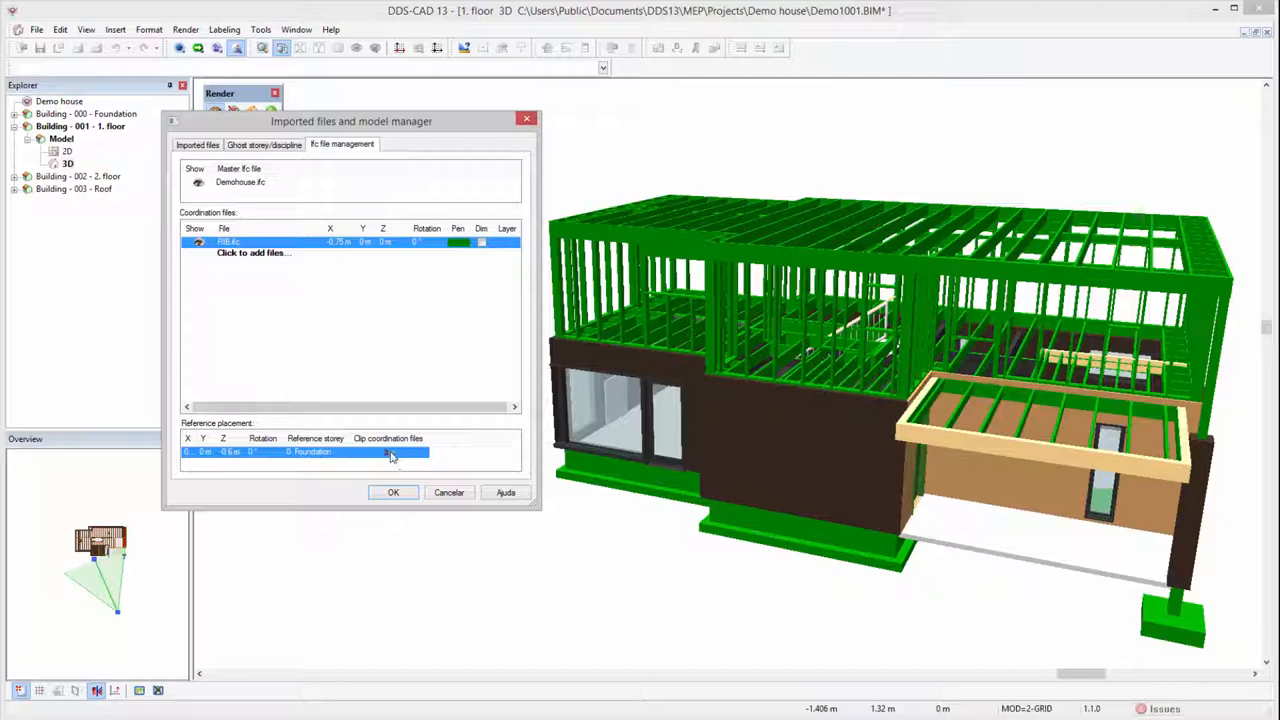
Step: Add MEP DDS.ifc as a coordination file and set its Z offset to -2 m
left_click(251, 253)
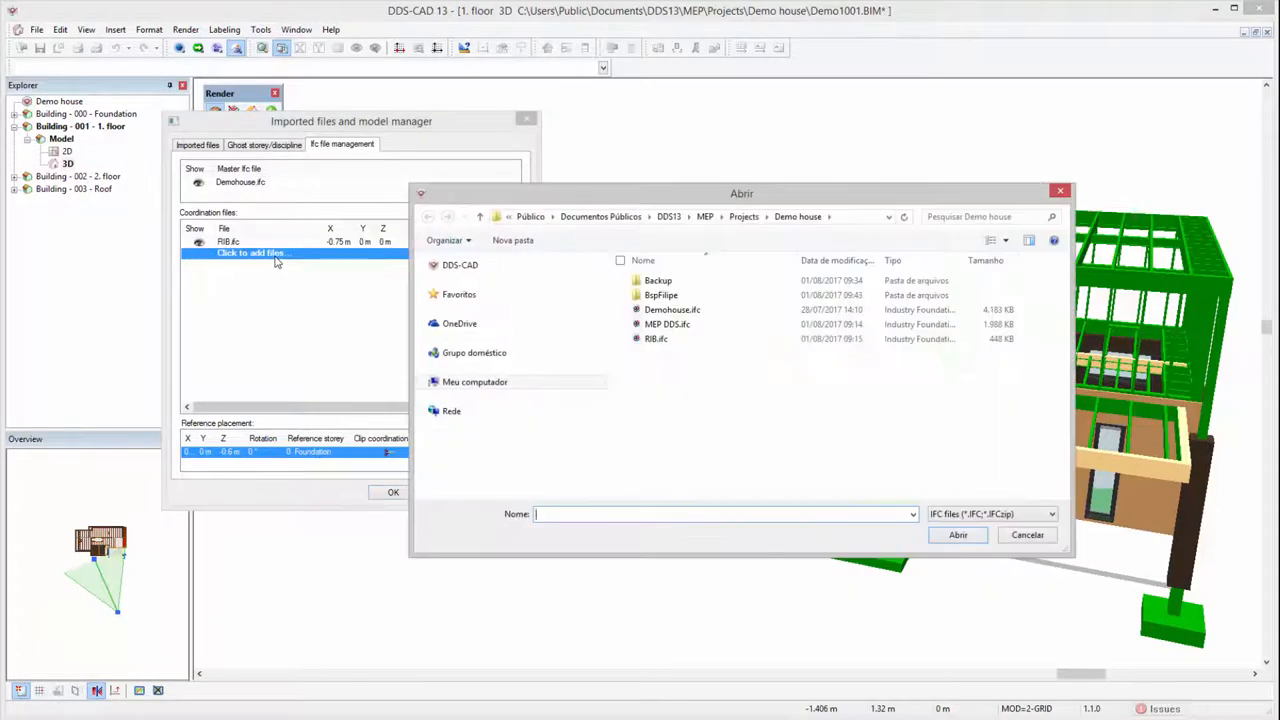
left_click(667, 324)
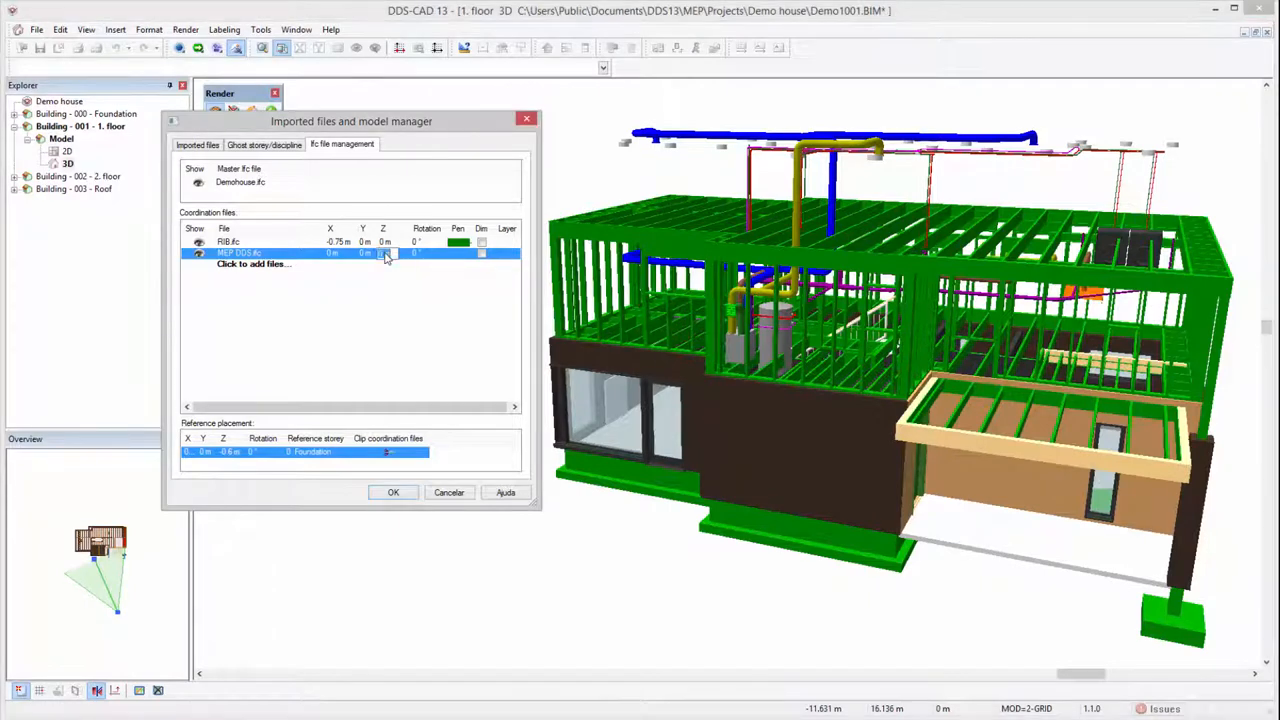
left_click(381, 252)
type("-2")
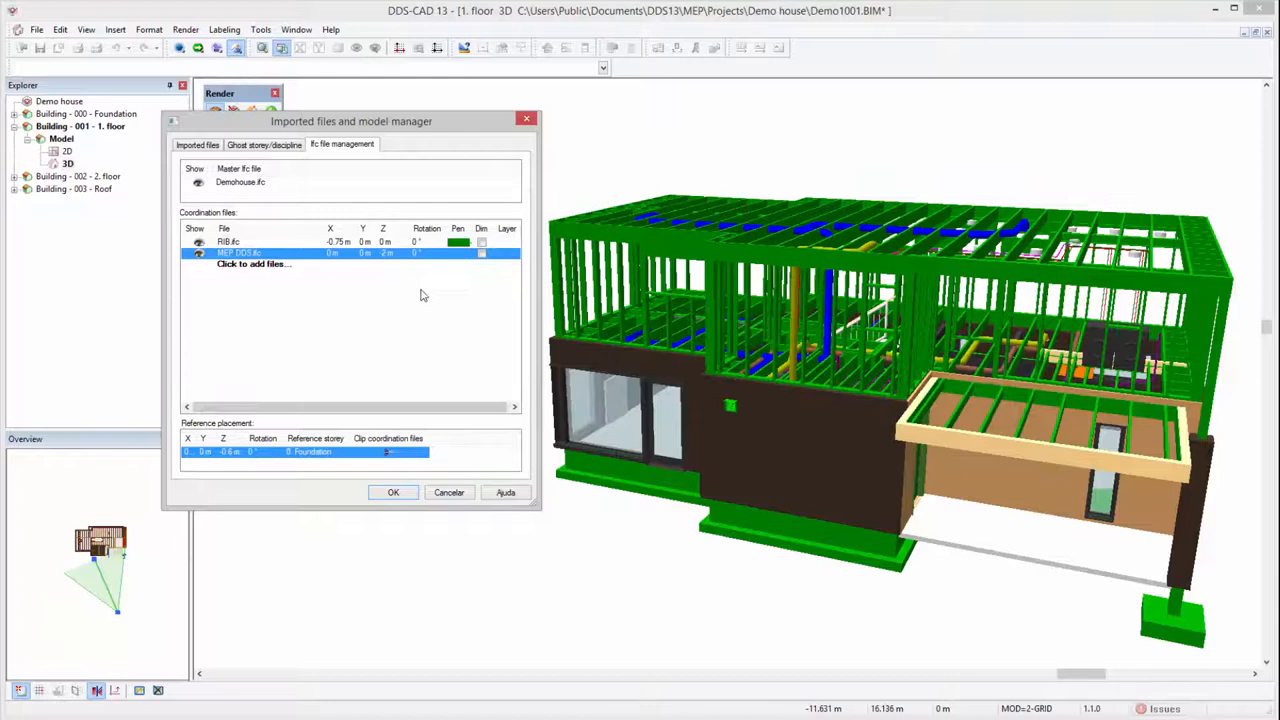
mouse_move(346, 384)
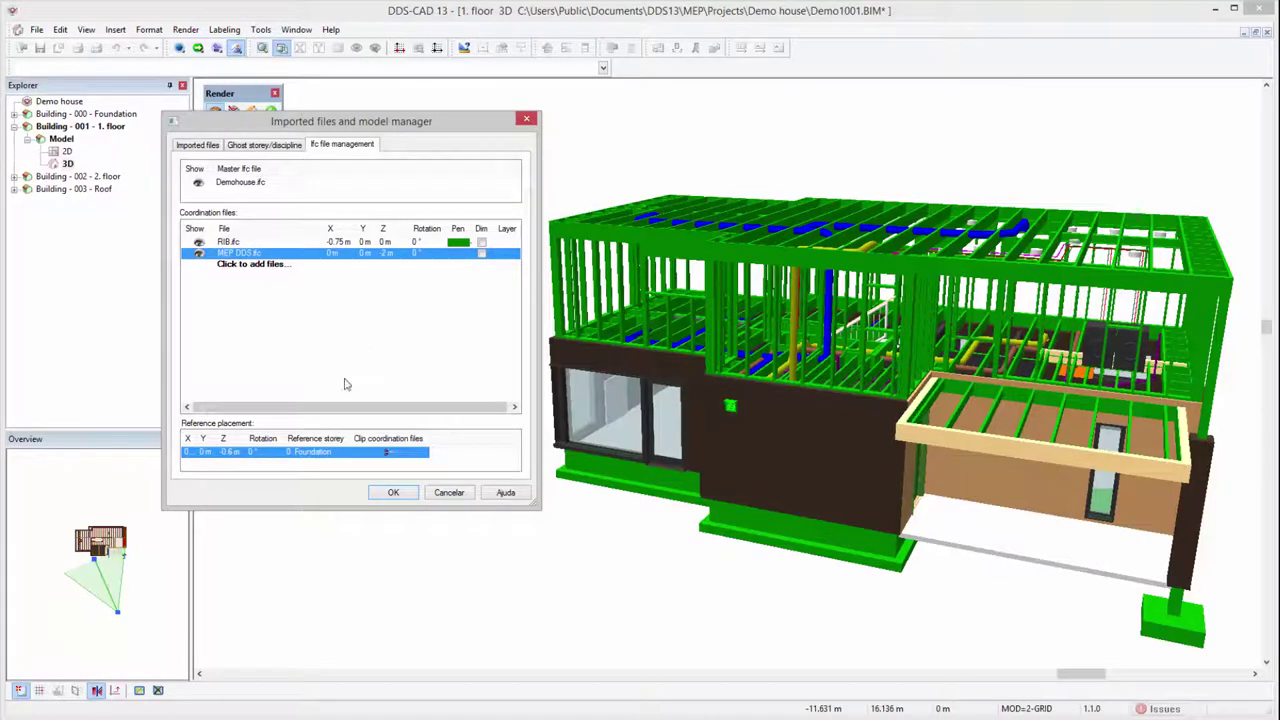